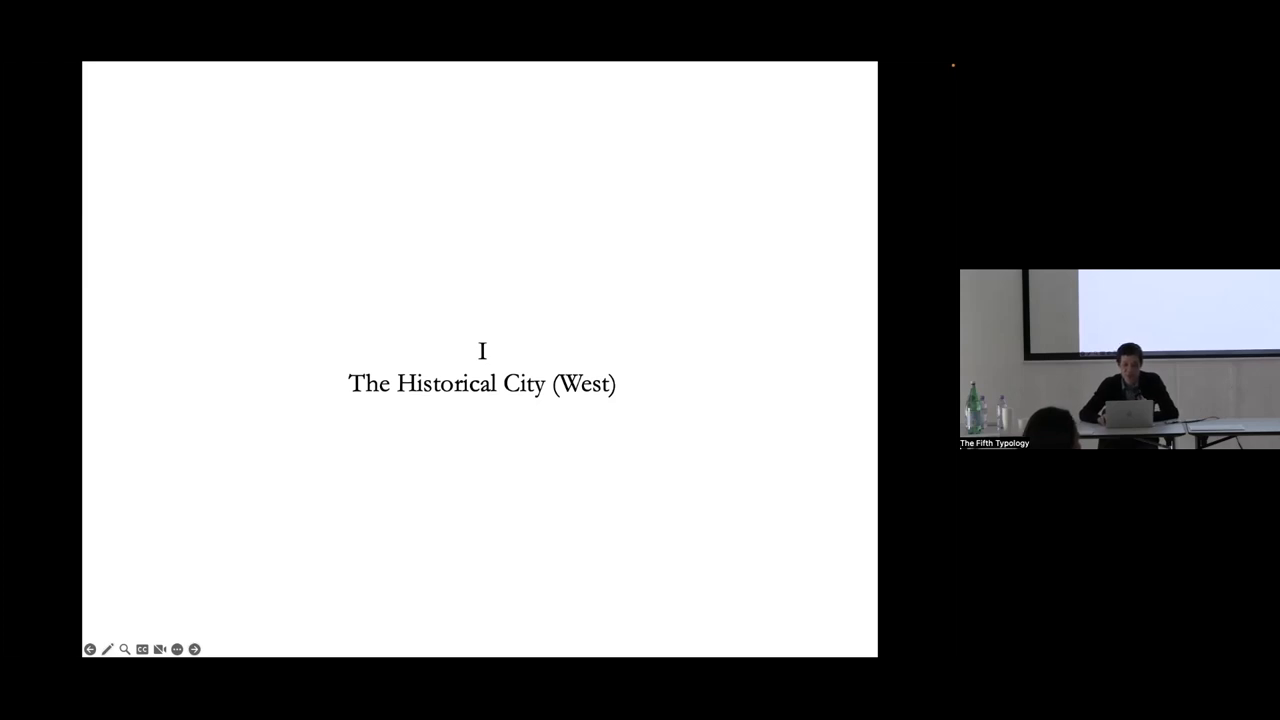
{"action": "left_click", "coordinate": [196, 648]}
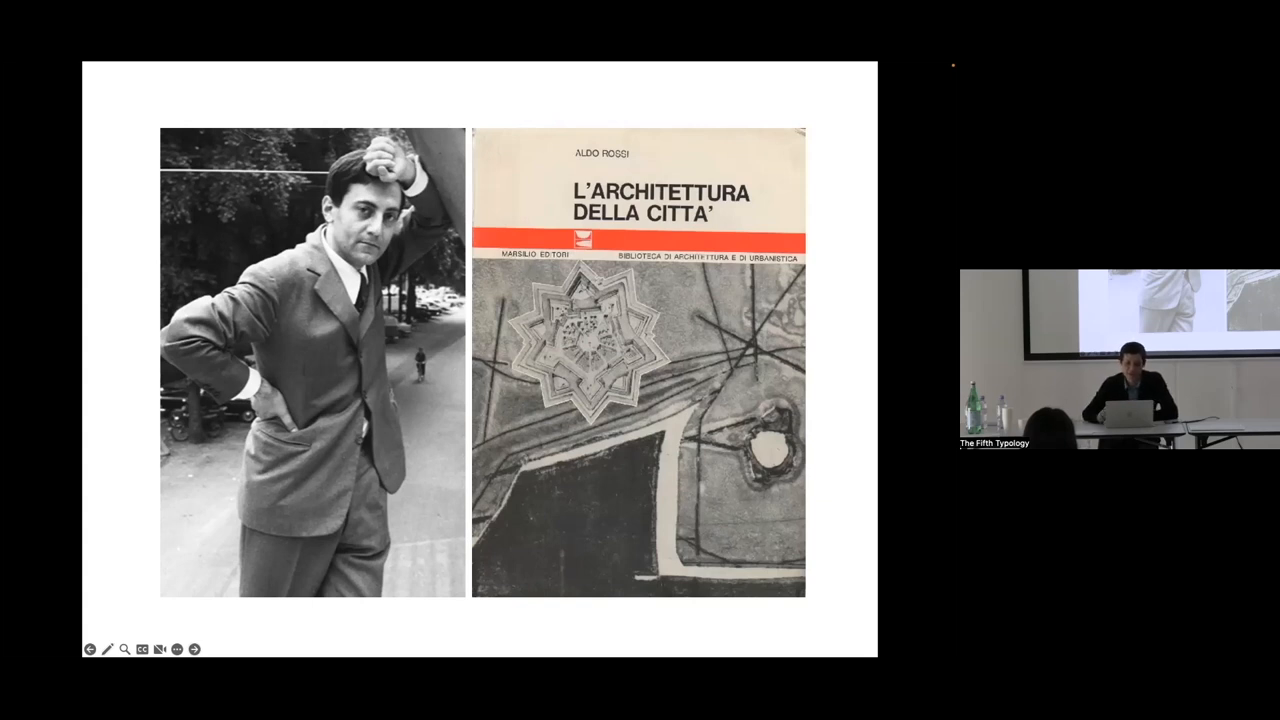
{"action": "left_click", "coordinate": [192, 648]}
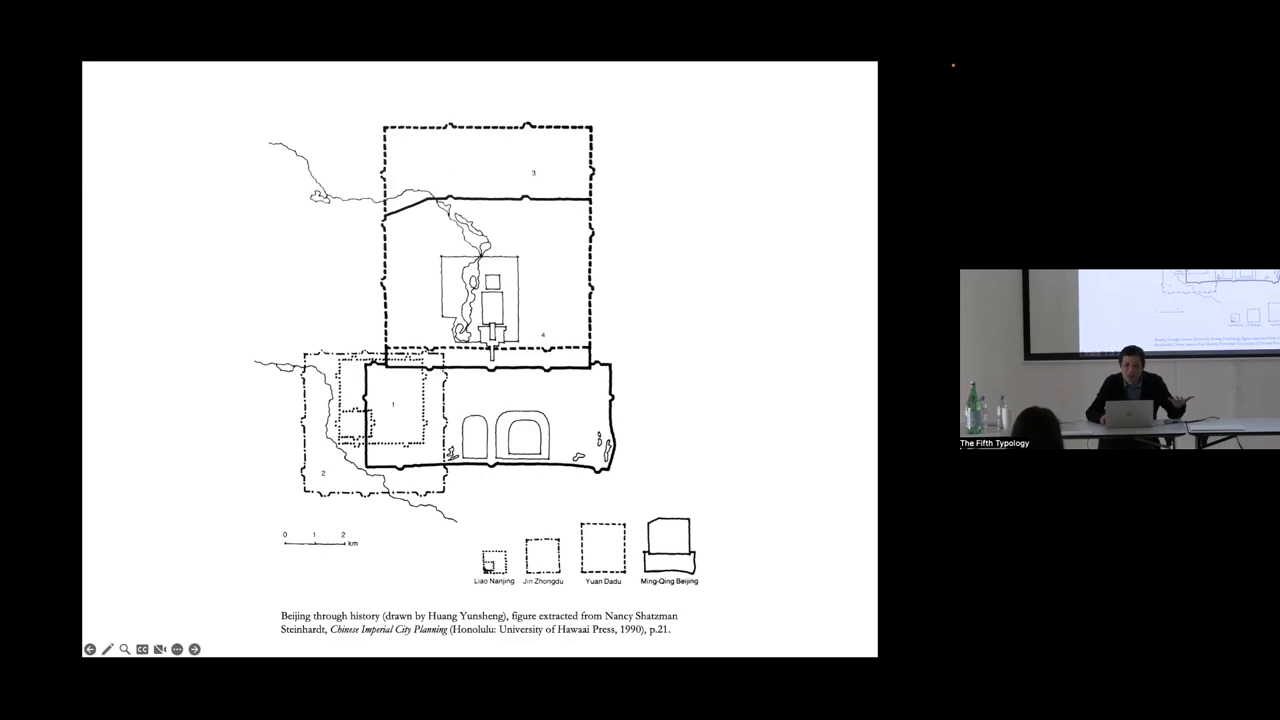
{"action": "left_click", "coordinate": [194, 648]}
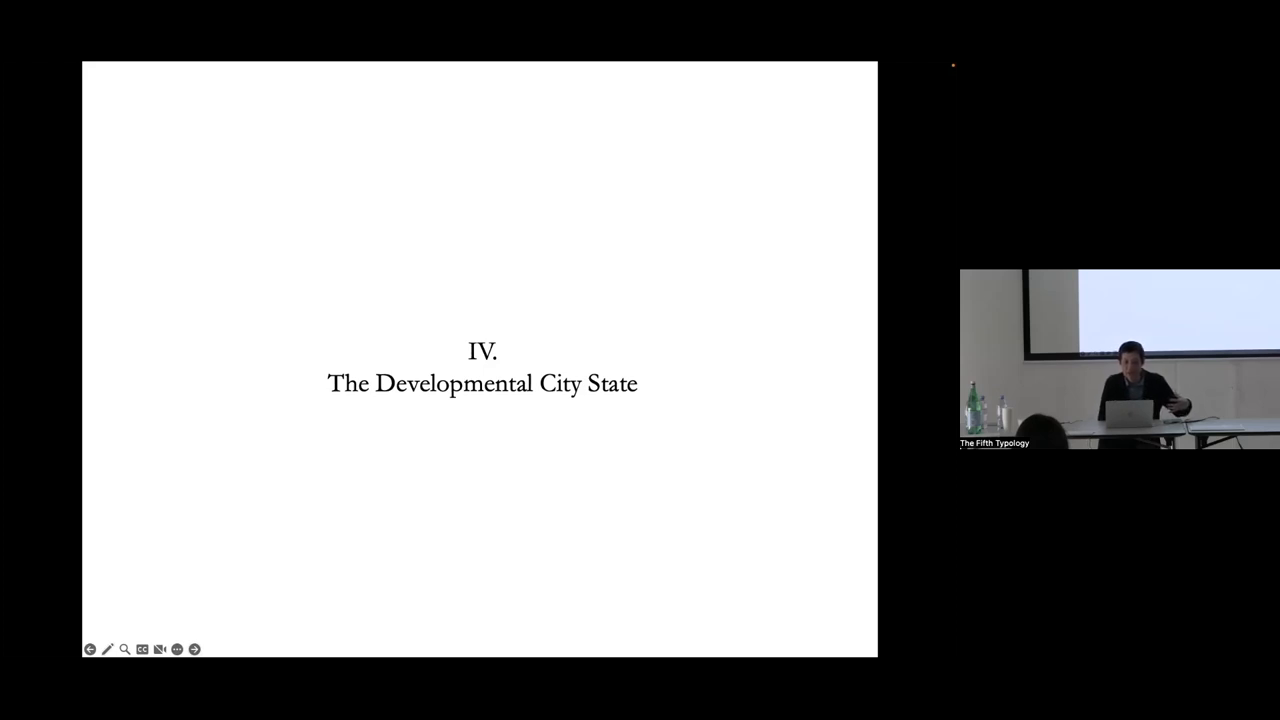
{"action": "left_click", "coordinate": [196, 648]}
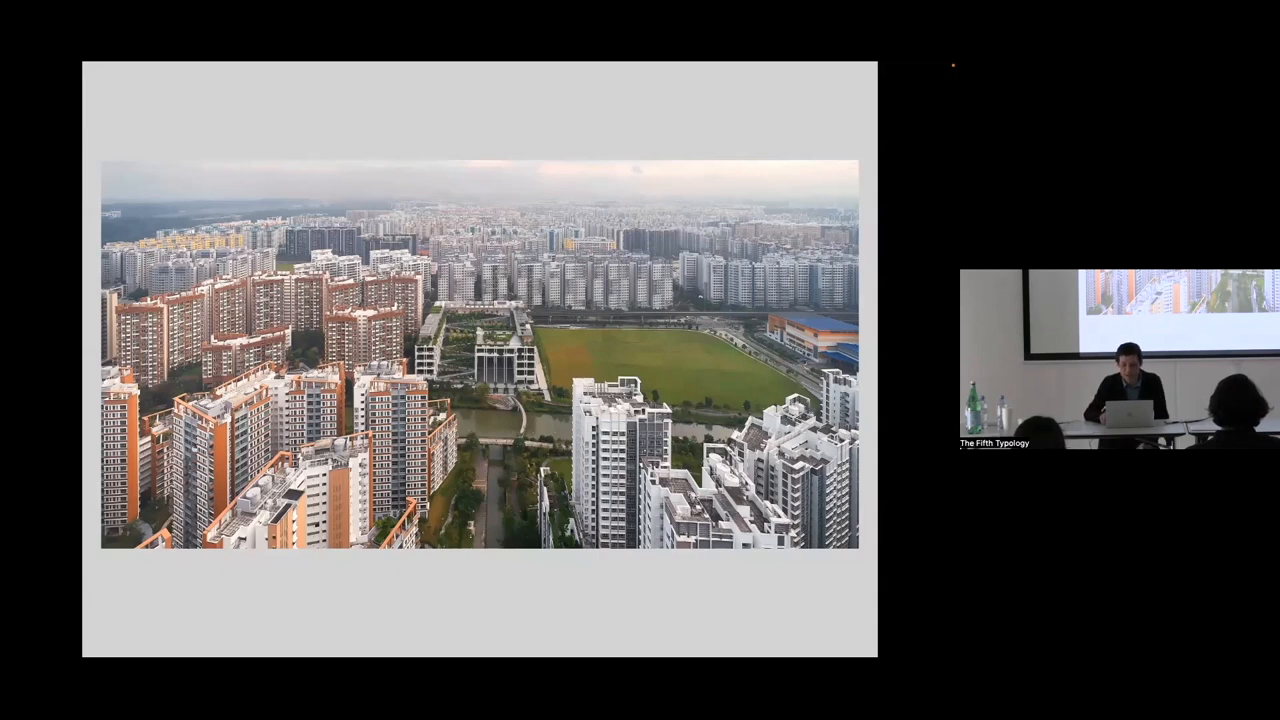
{"action": "key", "text": "right"}
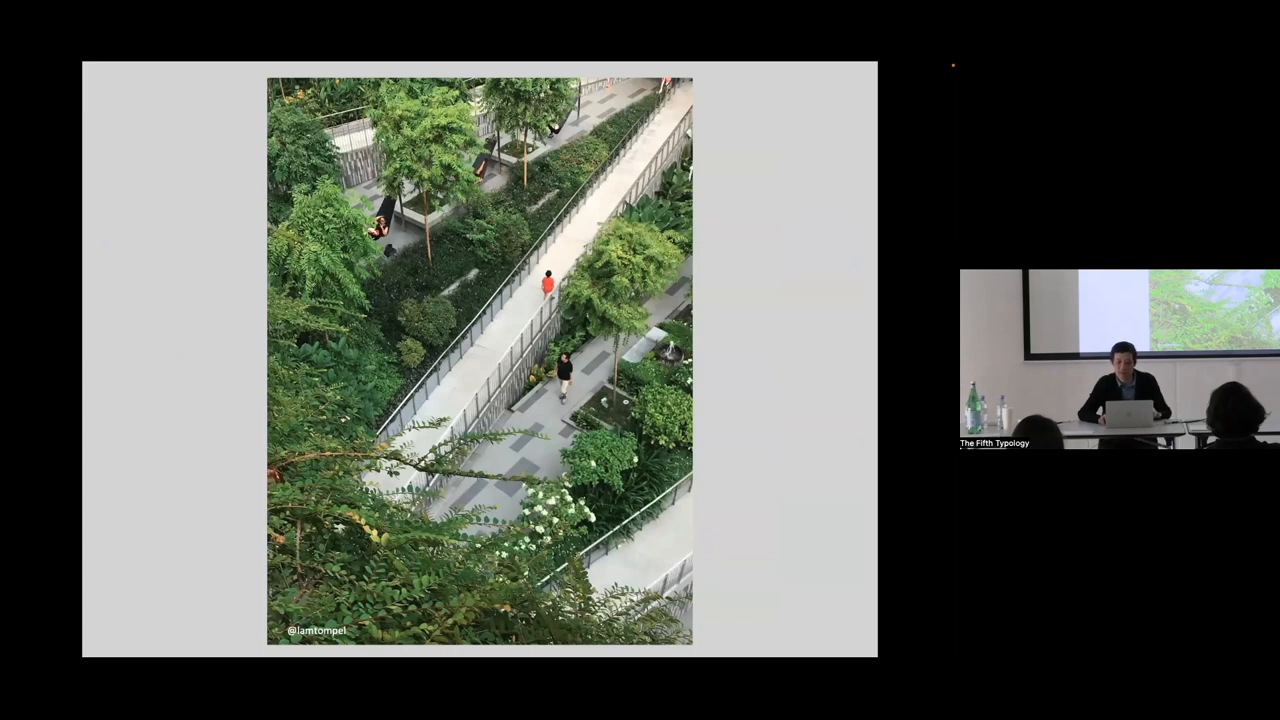
{"action": "key", "text": "Right"}
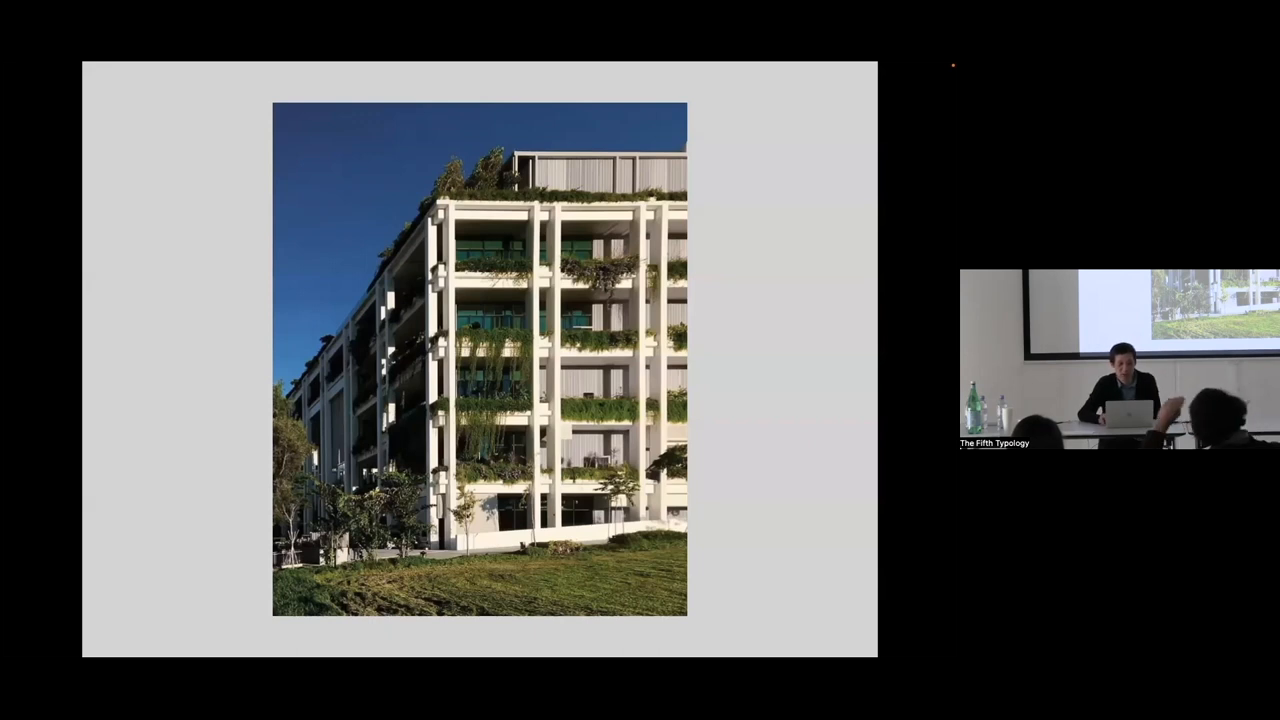
{"action": "key", "text": "Right"}
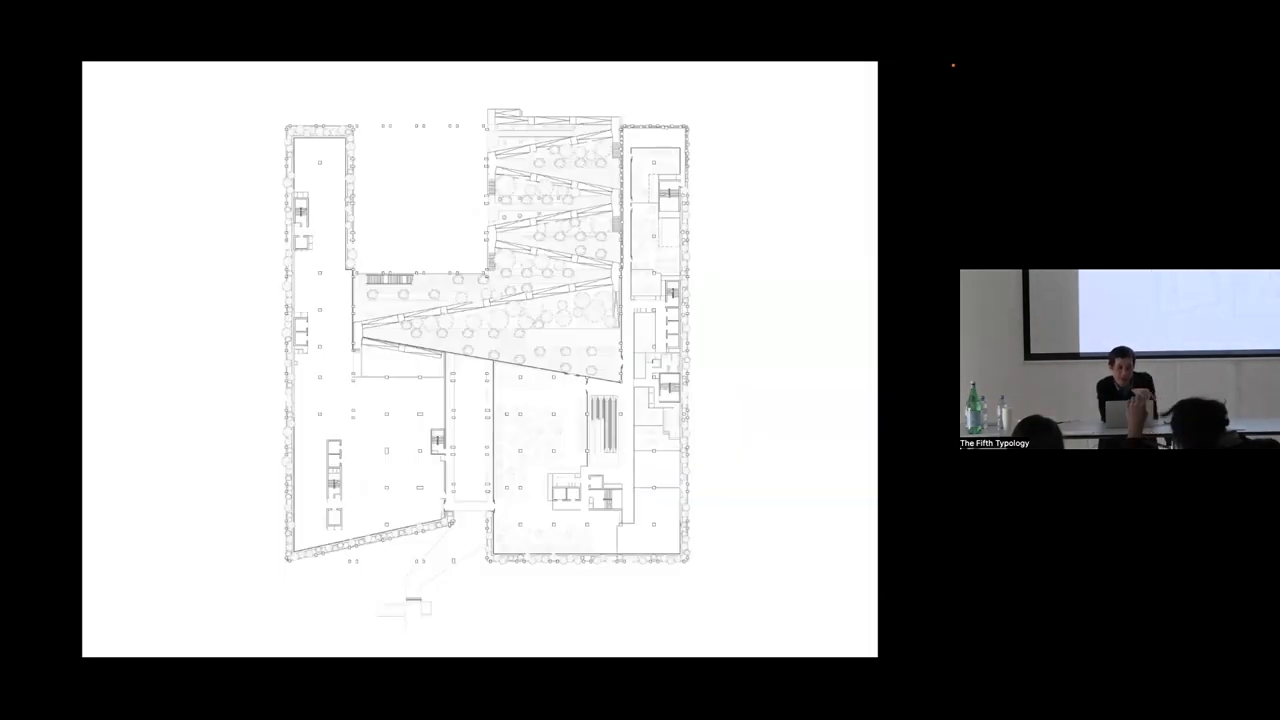